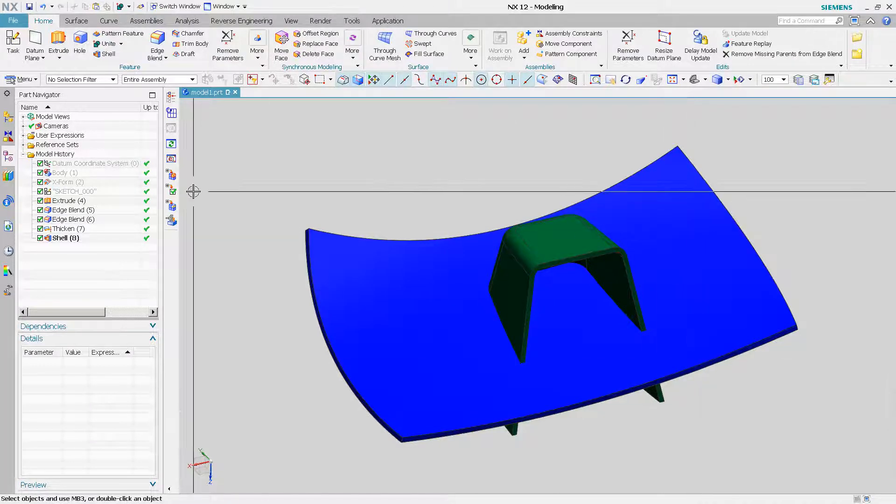
# - Start a Unite with the thickened sheet as target and the shelled boss as tool
pyautogui.click(107, 44)
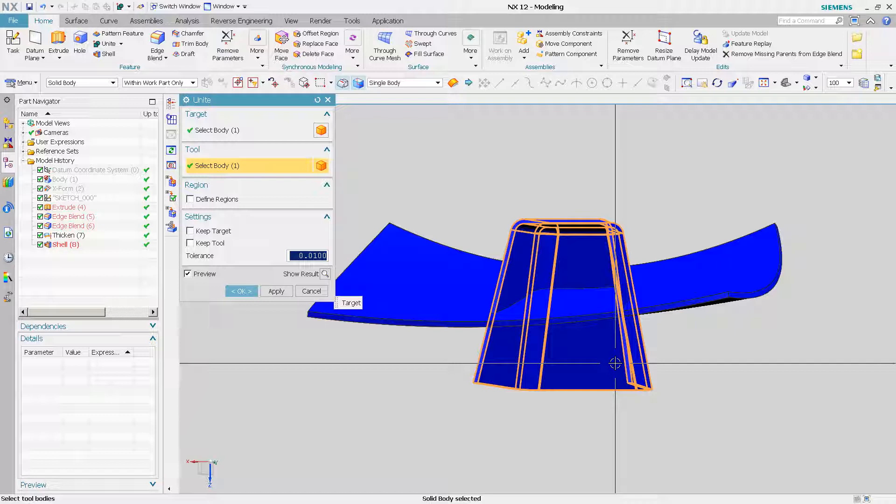
# - Enable Define Regions, keep the boss portion above the sheet, and apply the union
pyautogui.click(190, 199)
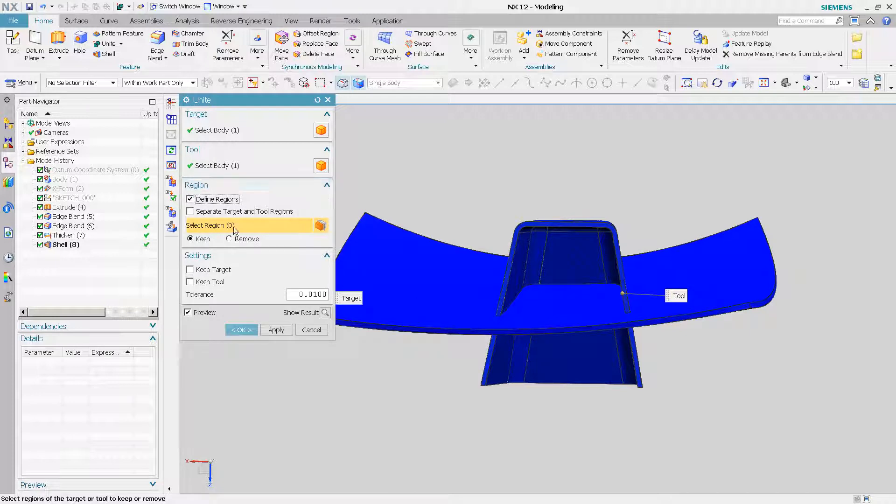
pyautogui.moveTo(199, 222)
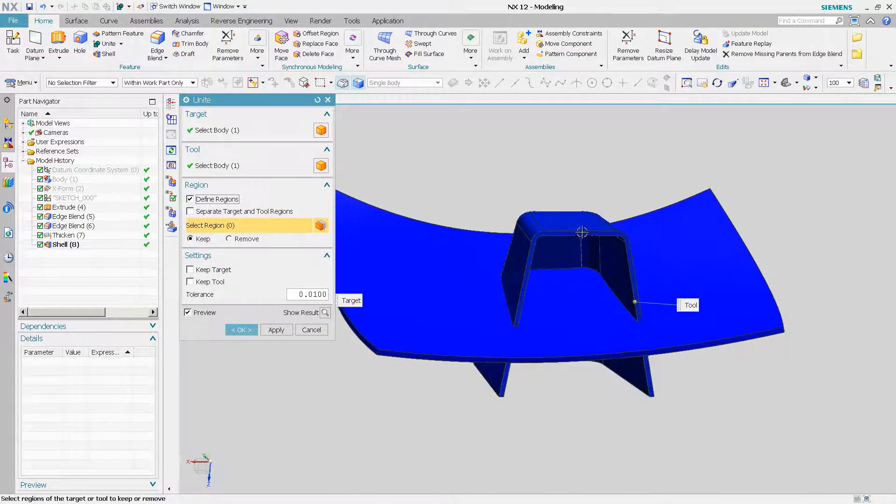
pyautogui.click(582, 231)
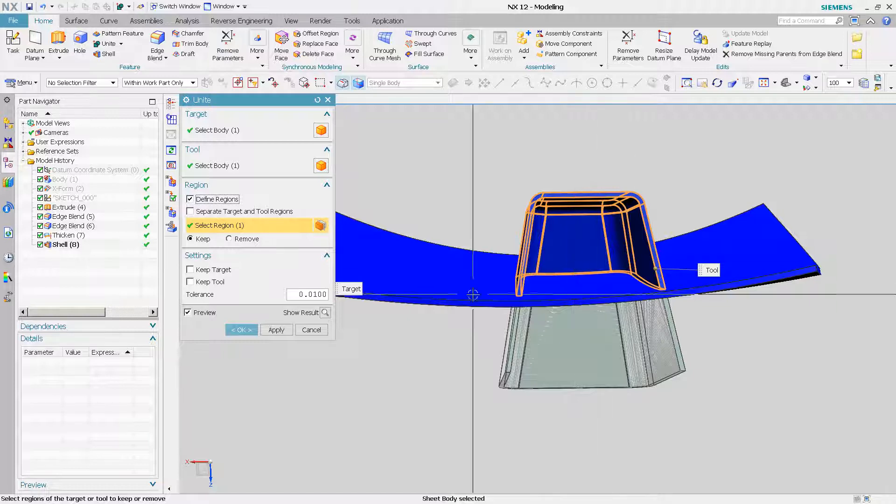
pyautogui.click(241, 329)
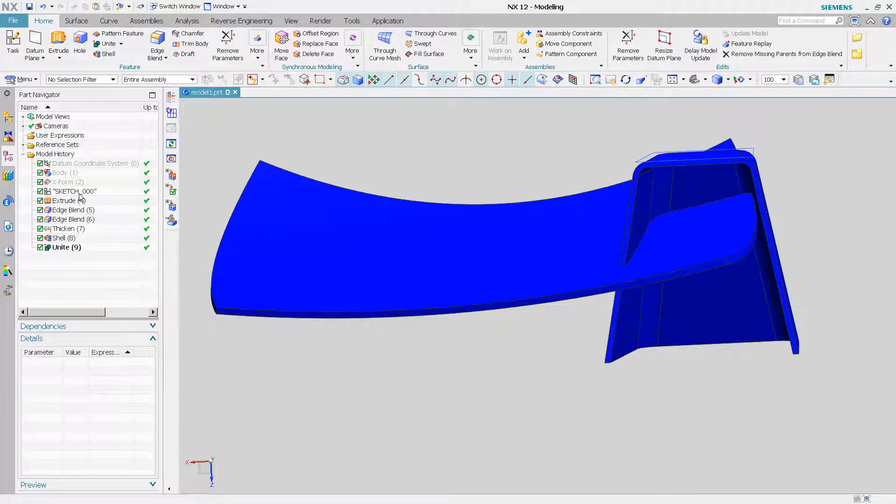
# - Open the boss profile sketch for editing from the model history
pyautogui.doubleClick(74, 190)
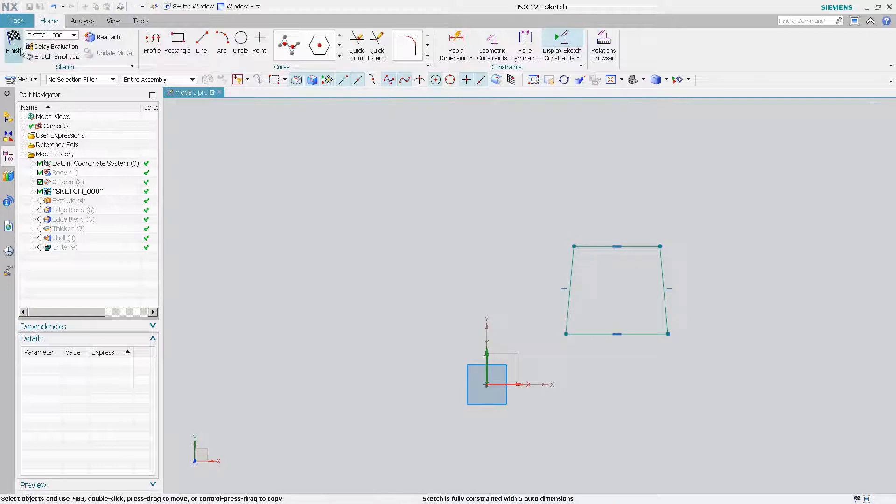
pyautogui.click(12, 45)
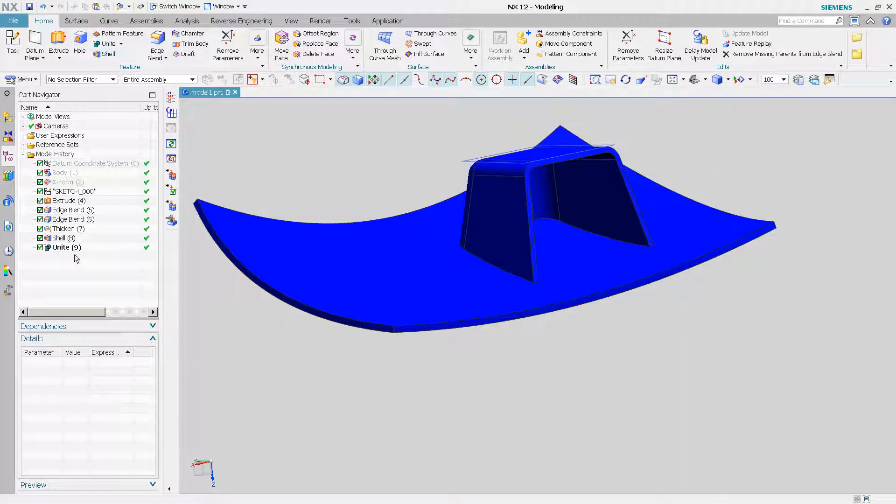
pyautogui.doubleClick(65, 246)
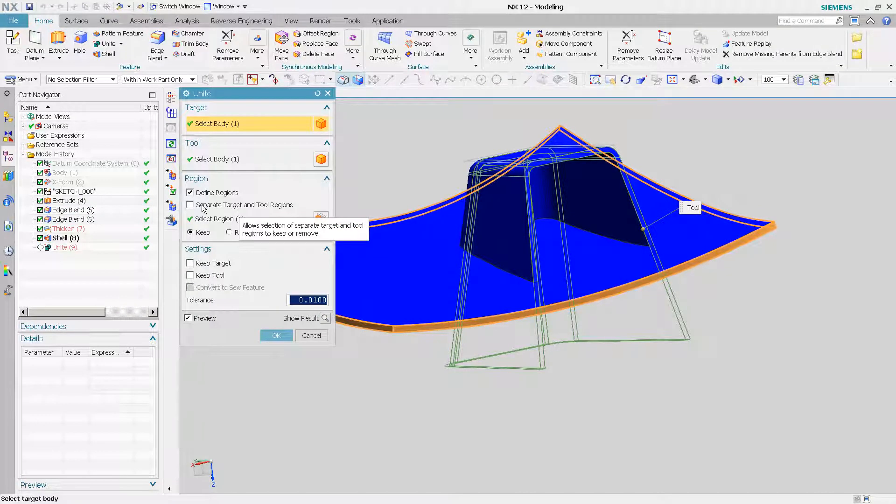
pyautogui.click(189, 205)
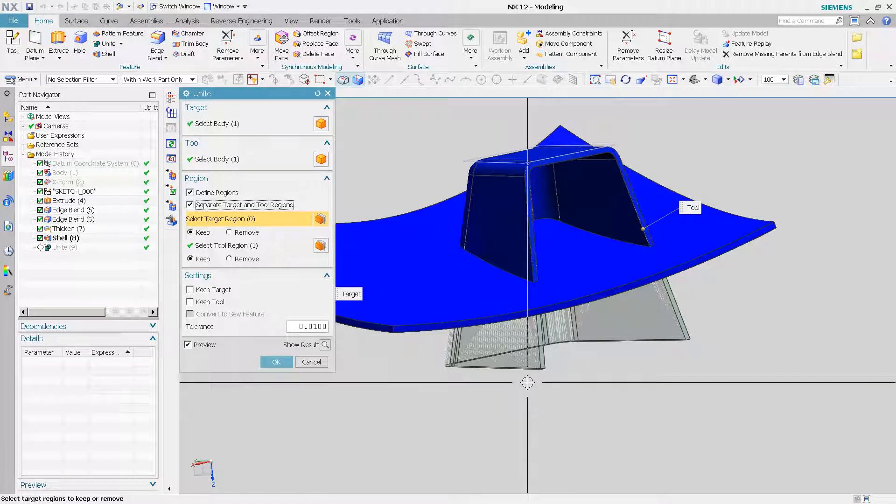
pyautogui.click(191, 205)
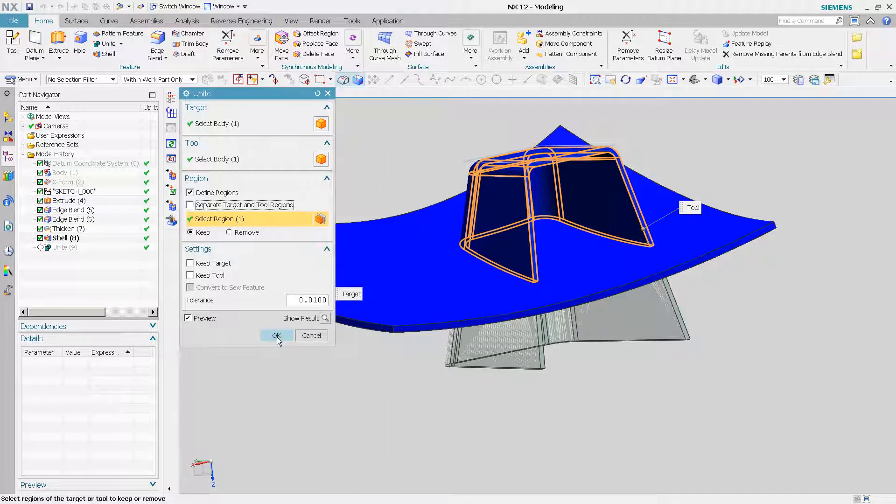
pyautogui.click(277, 335)
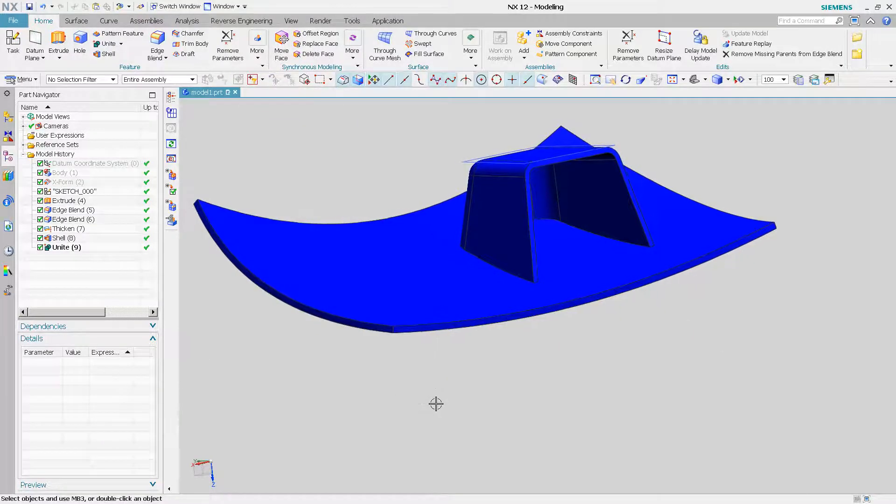